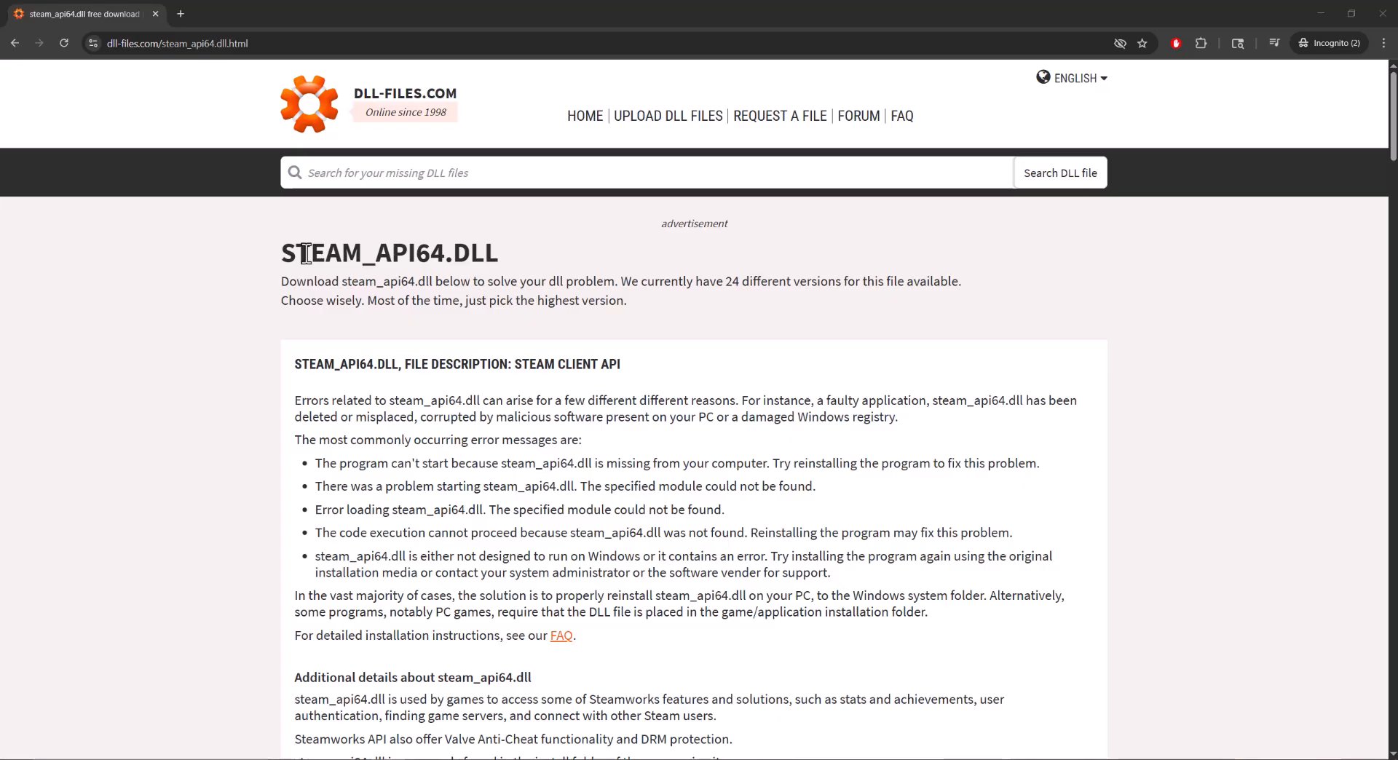
pyautogui.moveTo(473, 399)
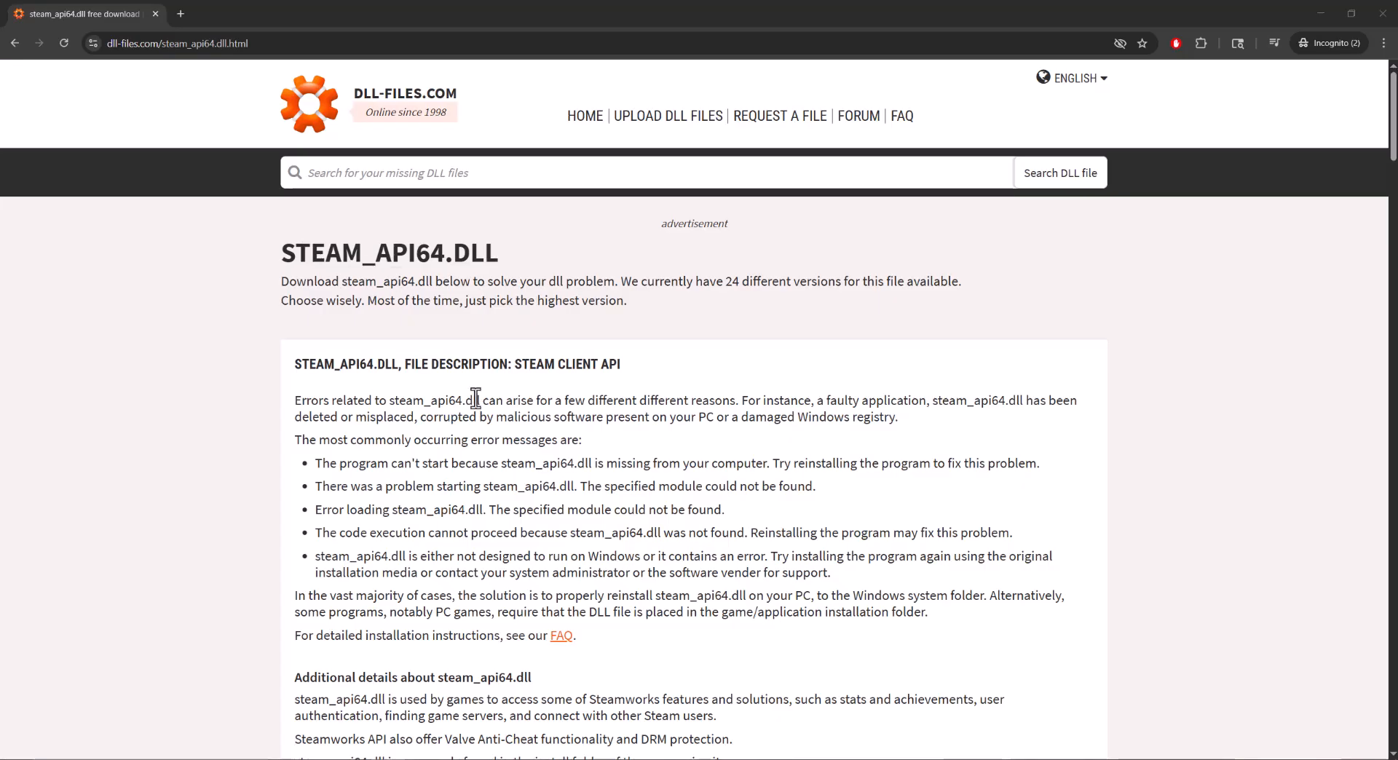
# Scroll the dll-files.com steam_api64.dll page to its list of downloadable versions.
pyautogui.scroll(-3)
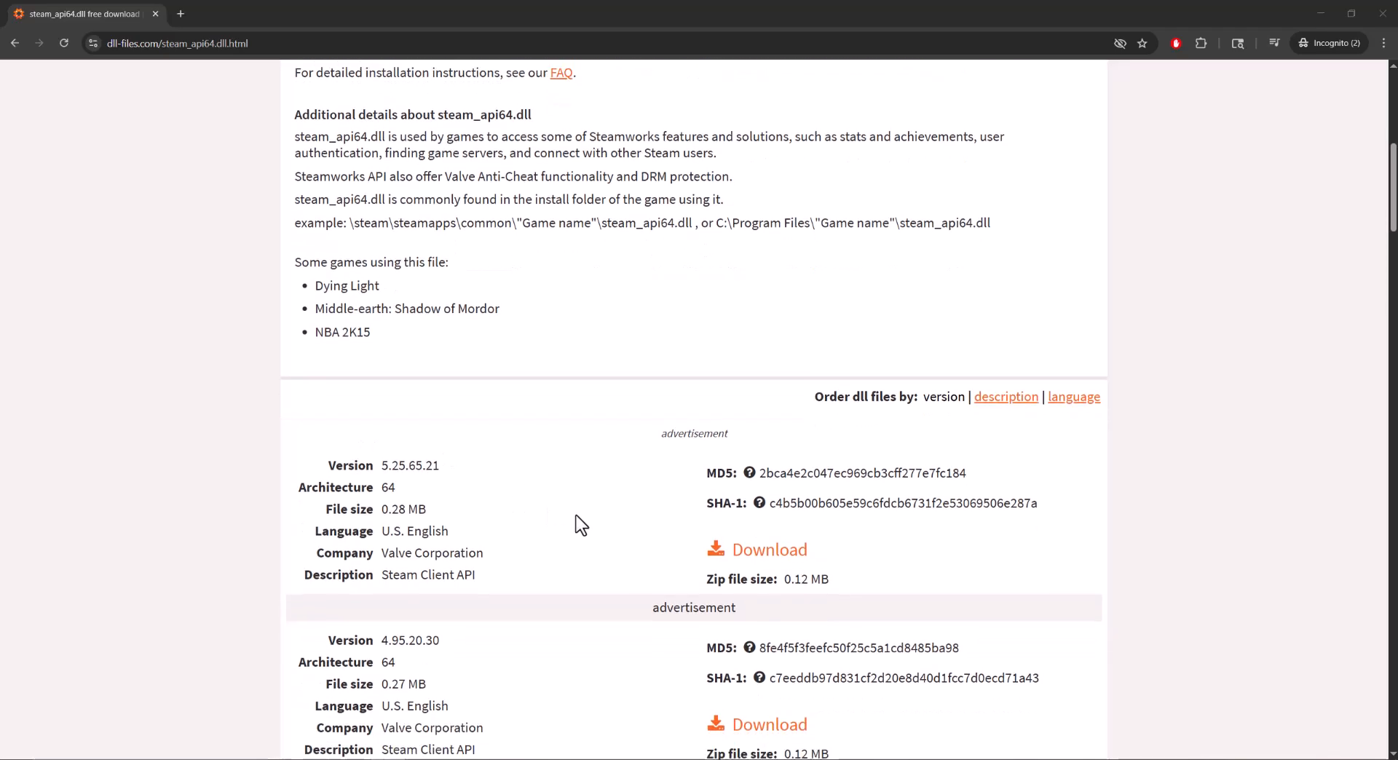
pyautogui.scroll(-3)
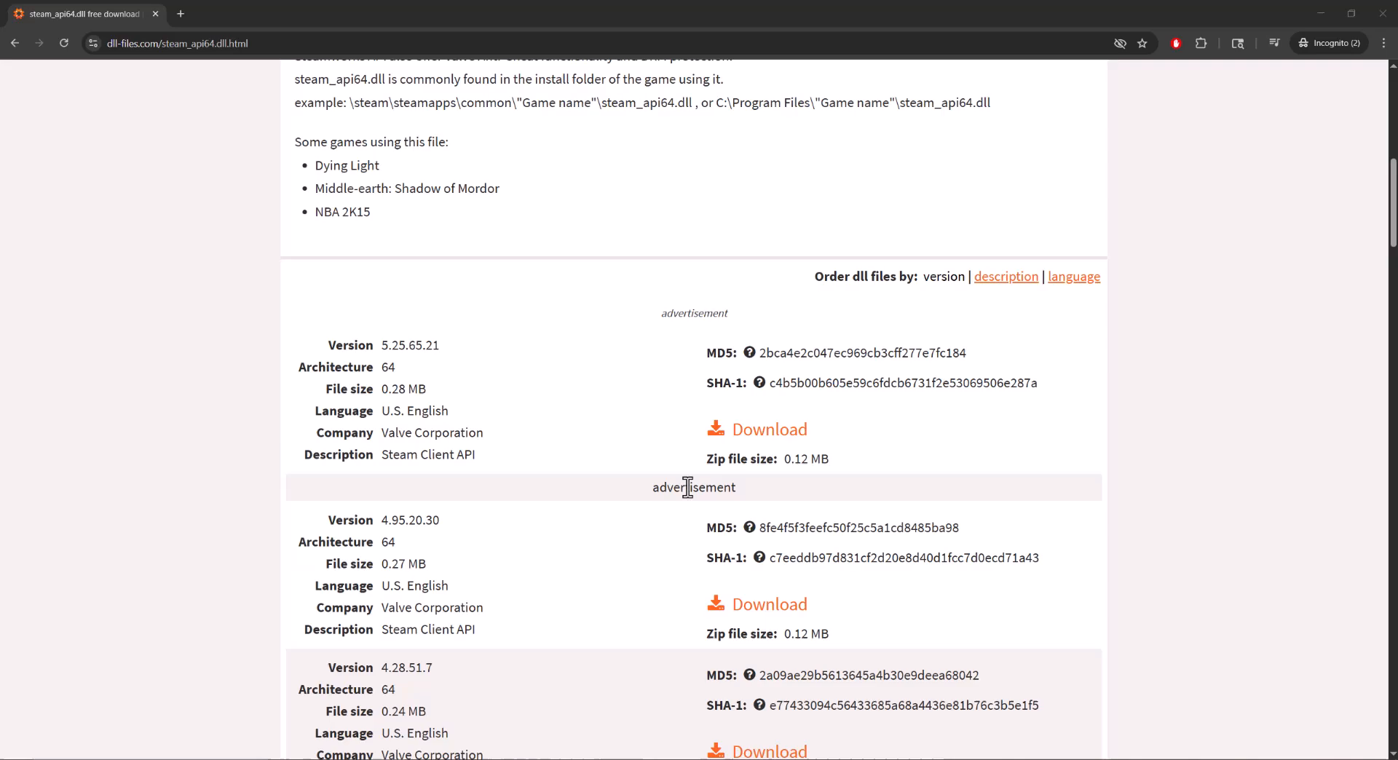
pyautogui.scroll(3)
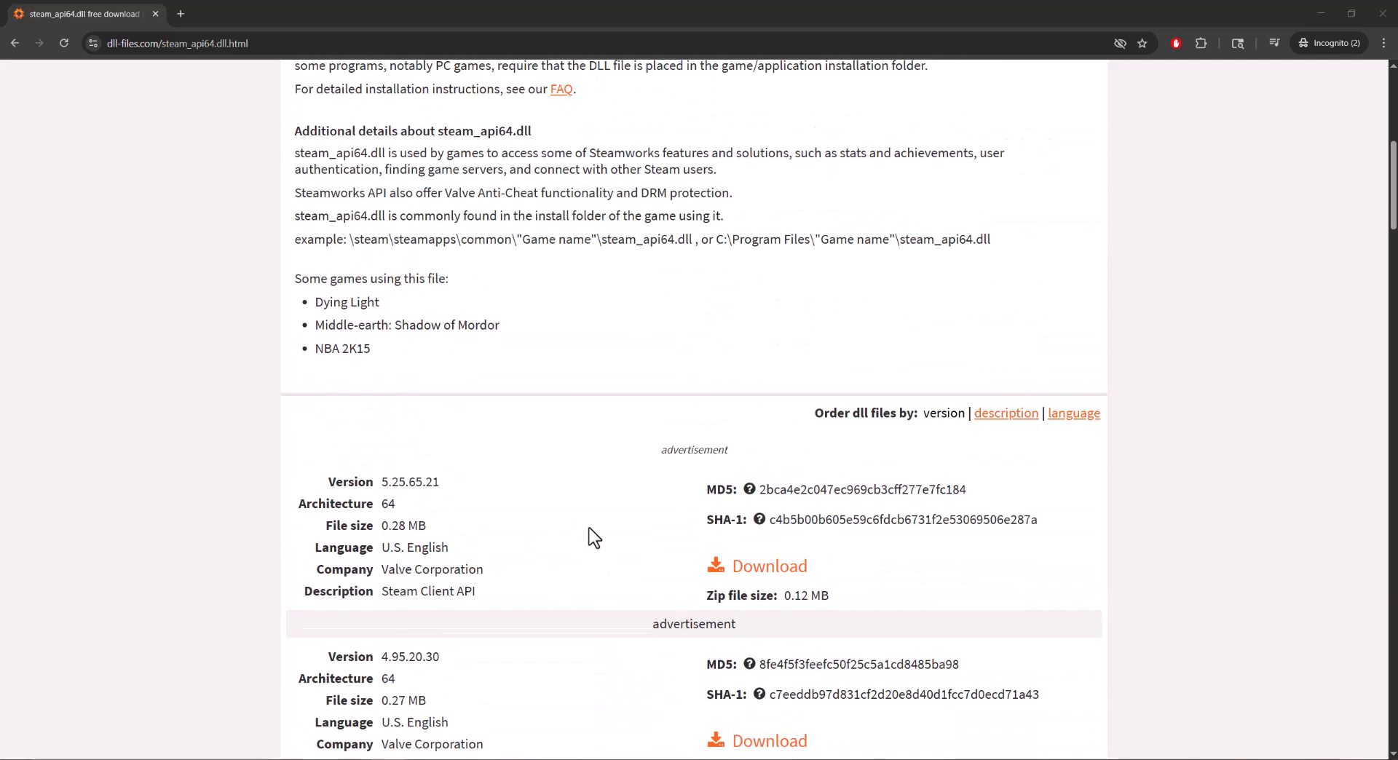
pyautogui.moveTo(769, 566)
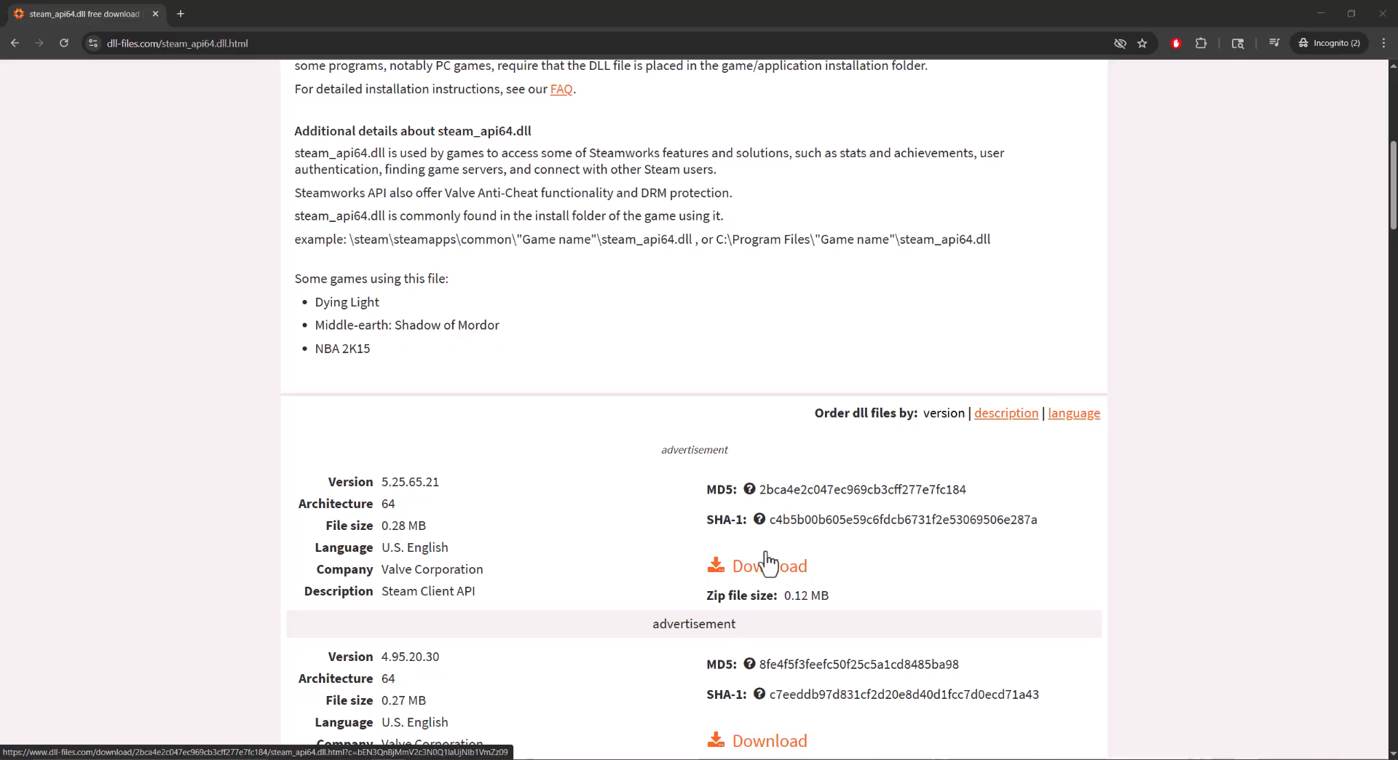
pyautogui.moveTo(649, 550)
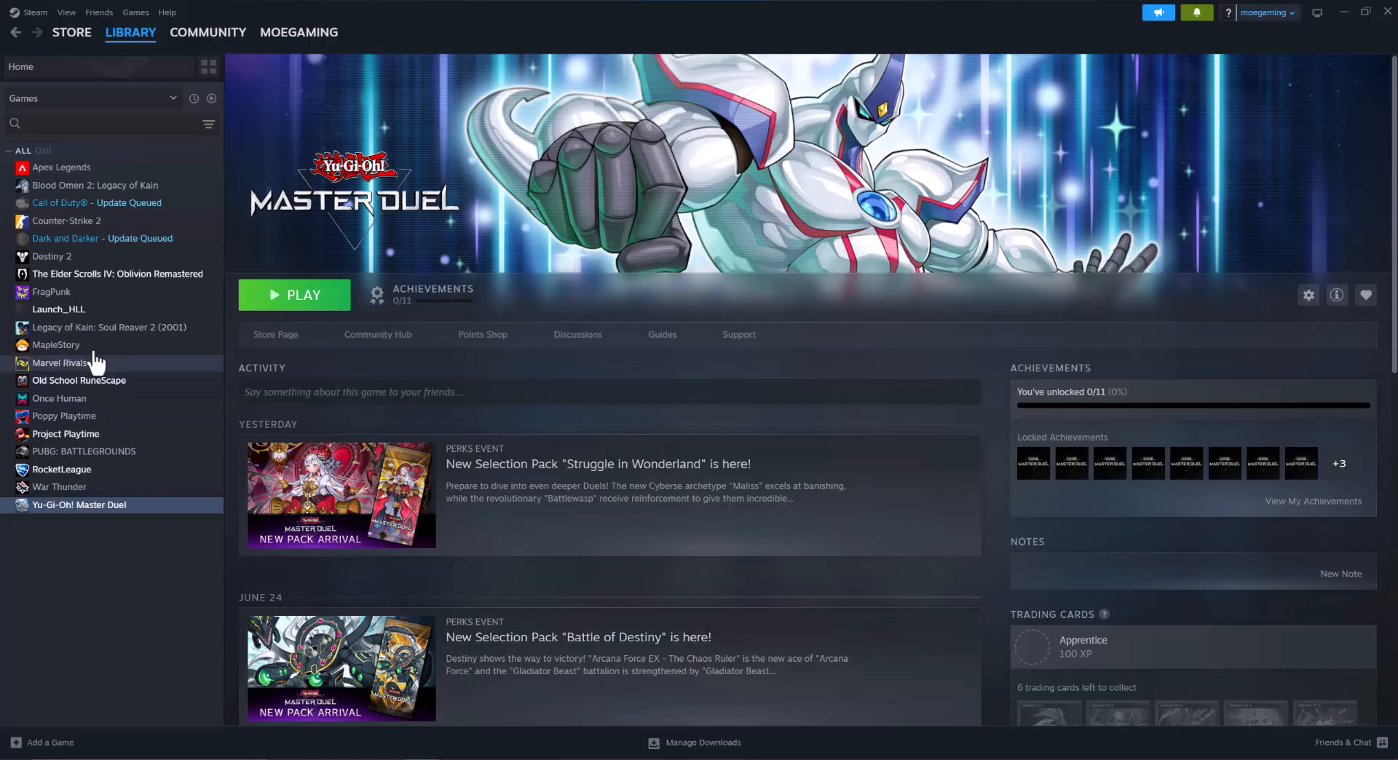
# Browse Oblivion Remastered's installed files from its Steam Properties to reveal Binaries, Content and Plugins.
pyautogui.rightClick(116, 274)
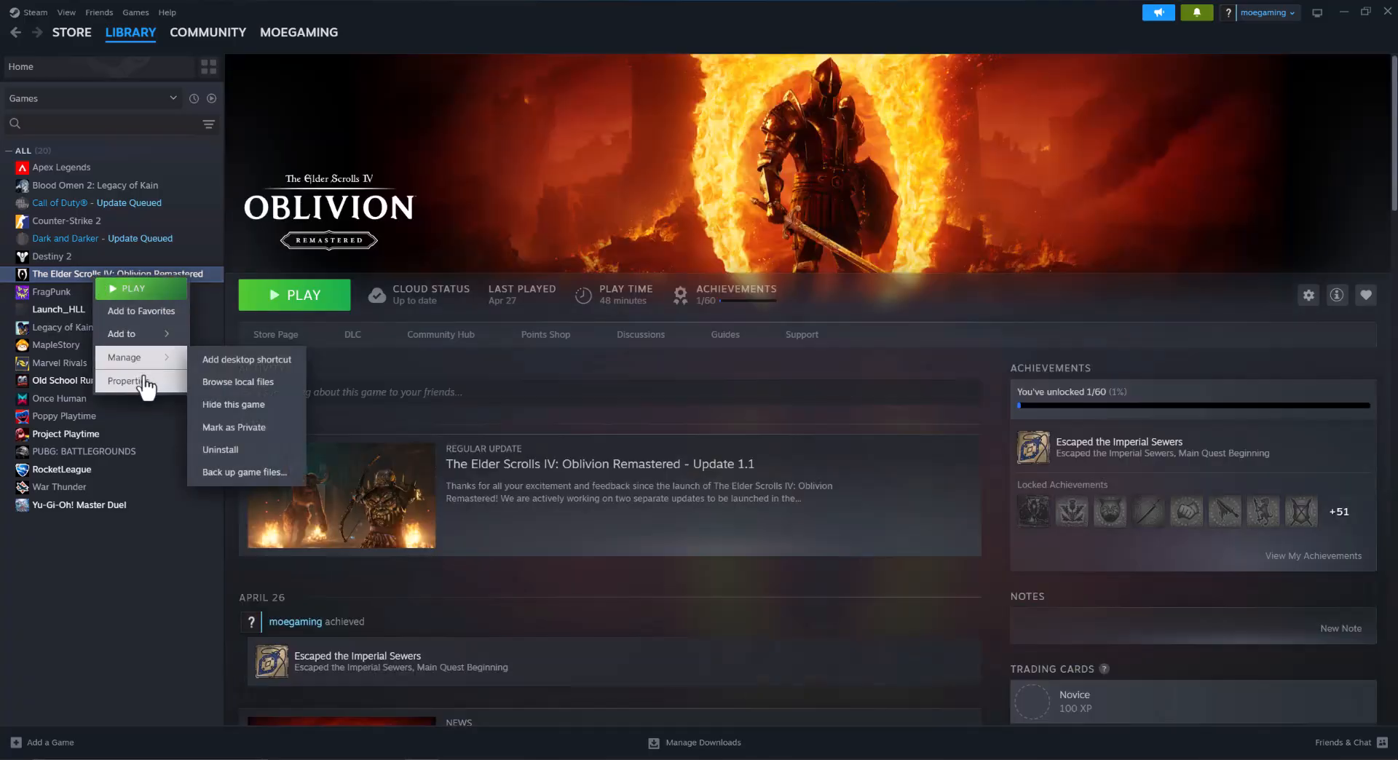
pyautogui.click(126, 381)
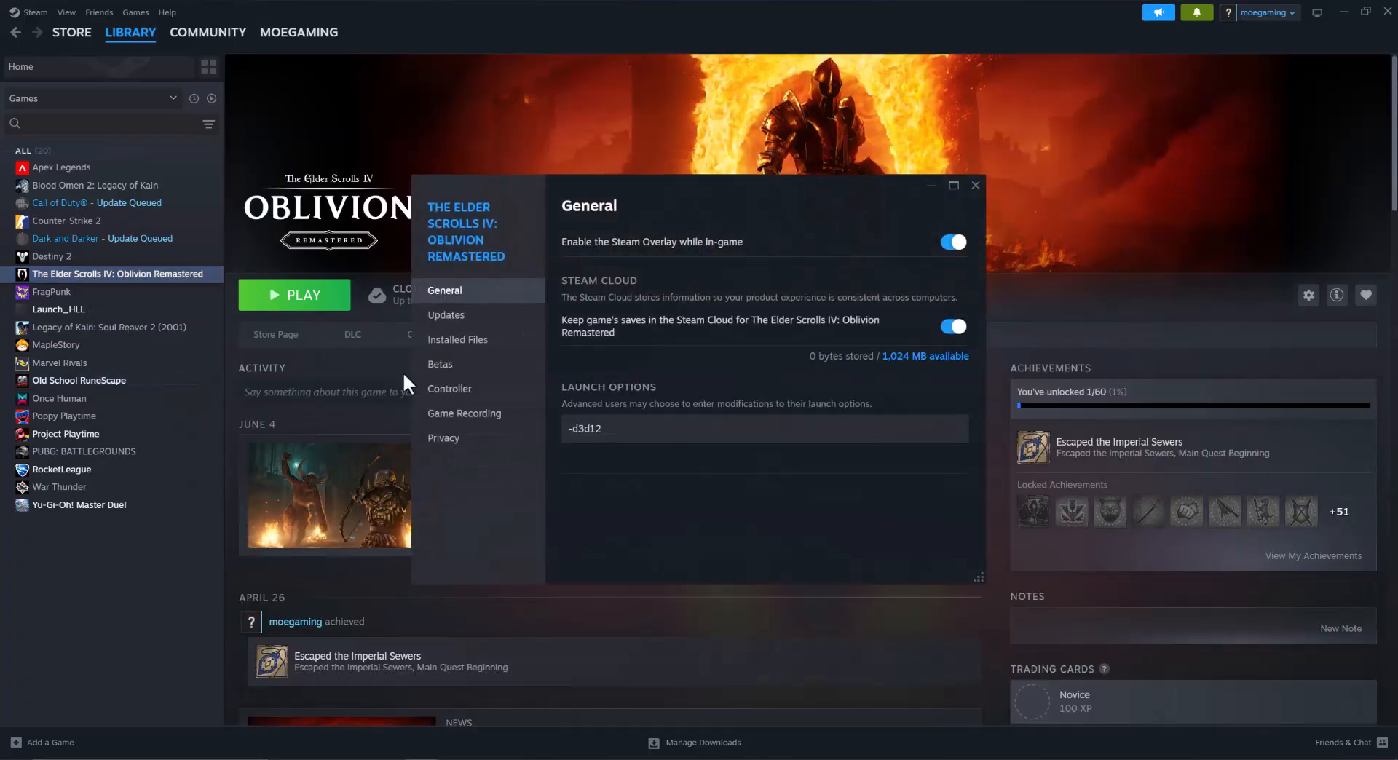
pyautogui.click(457, 340)
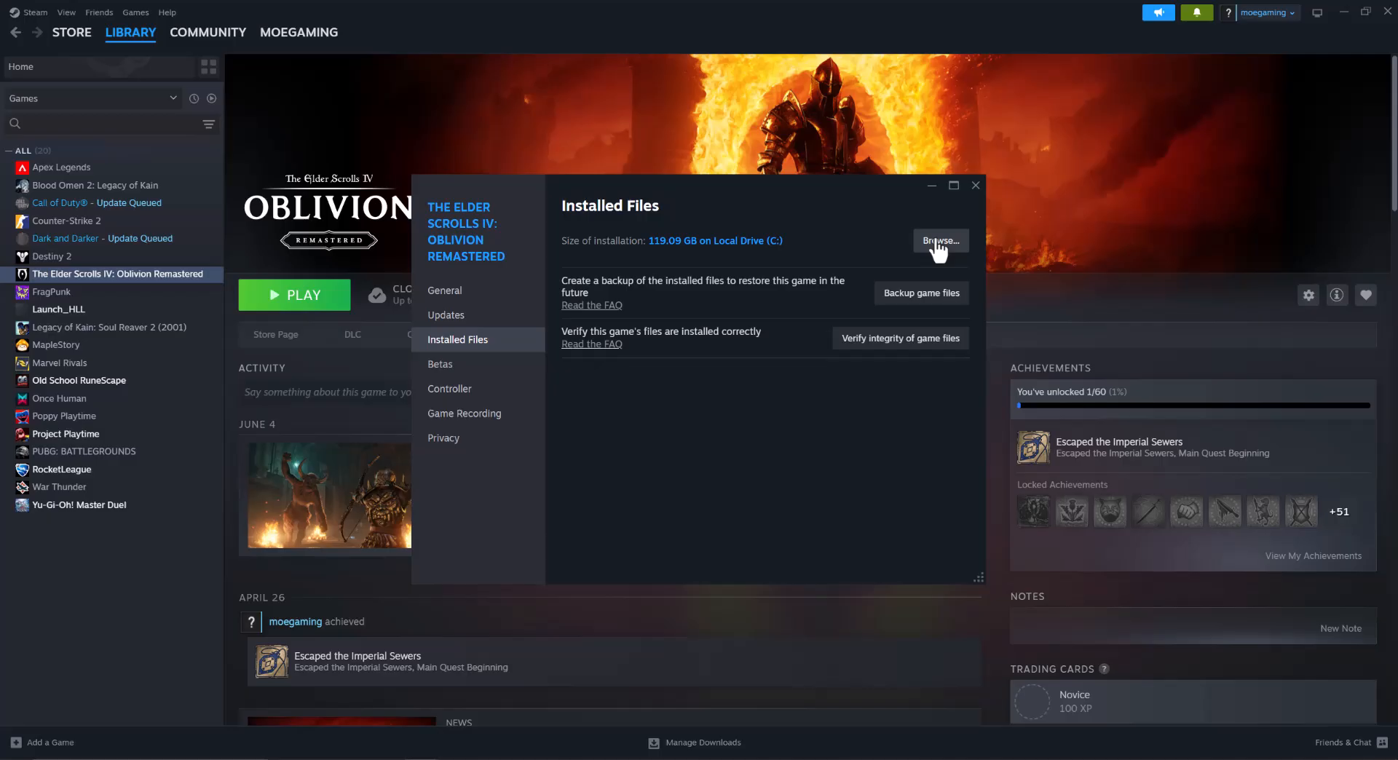
pyautogui.click(938, 241)
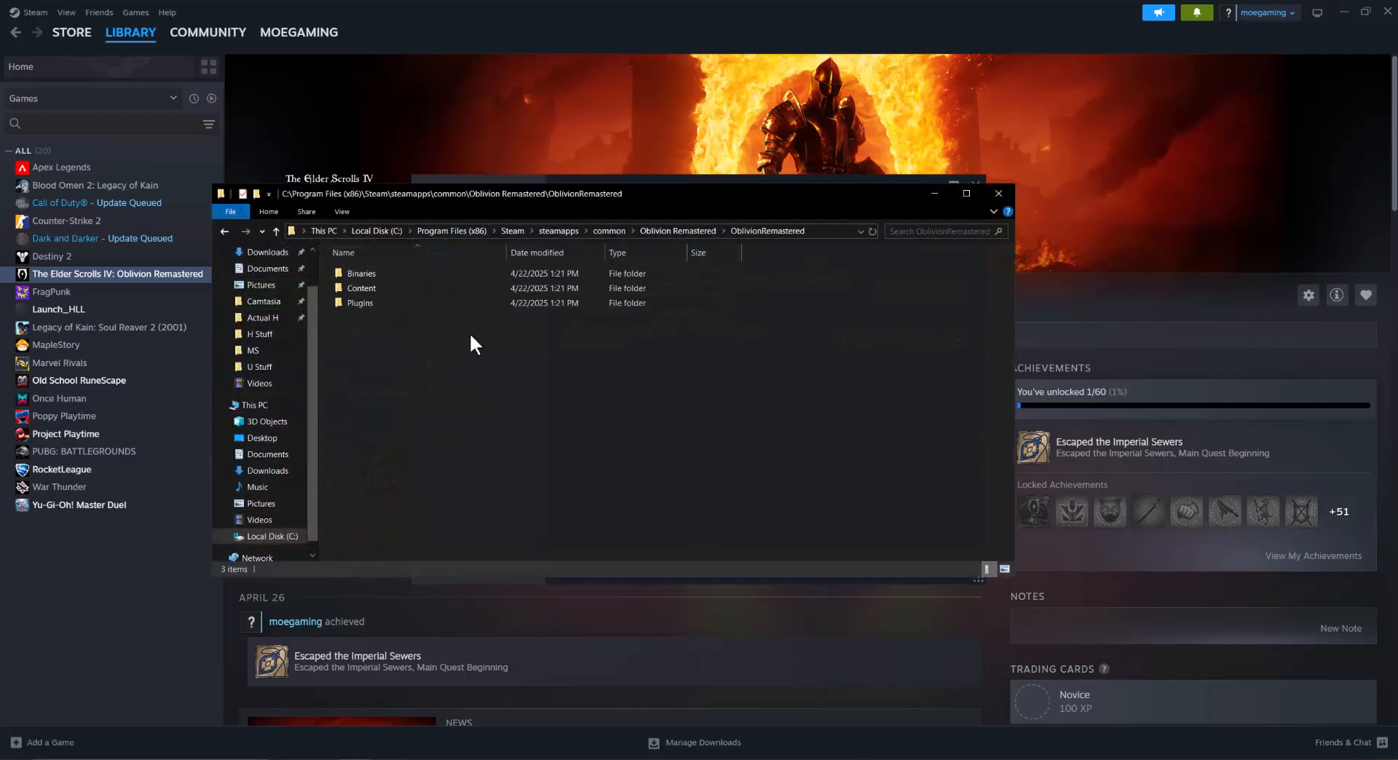
# Open the OblivionRemastered Binaries folder to reach Win64, then return to This PC.
pyautogui.click(362, 273)
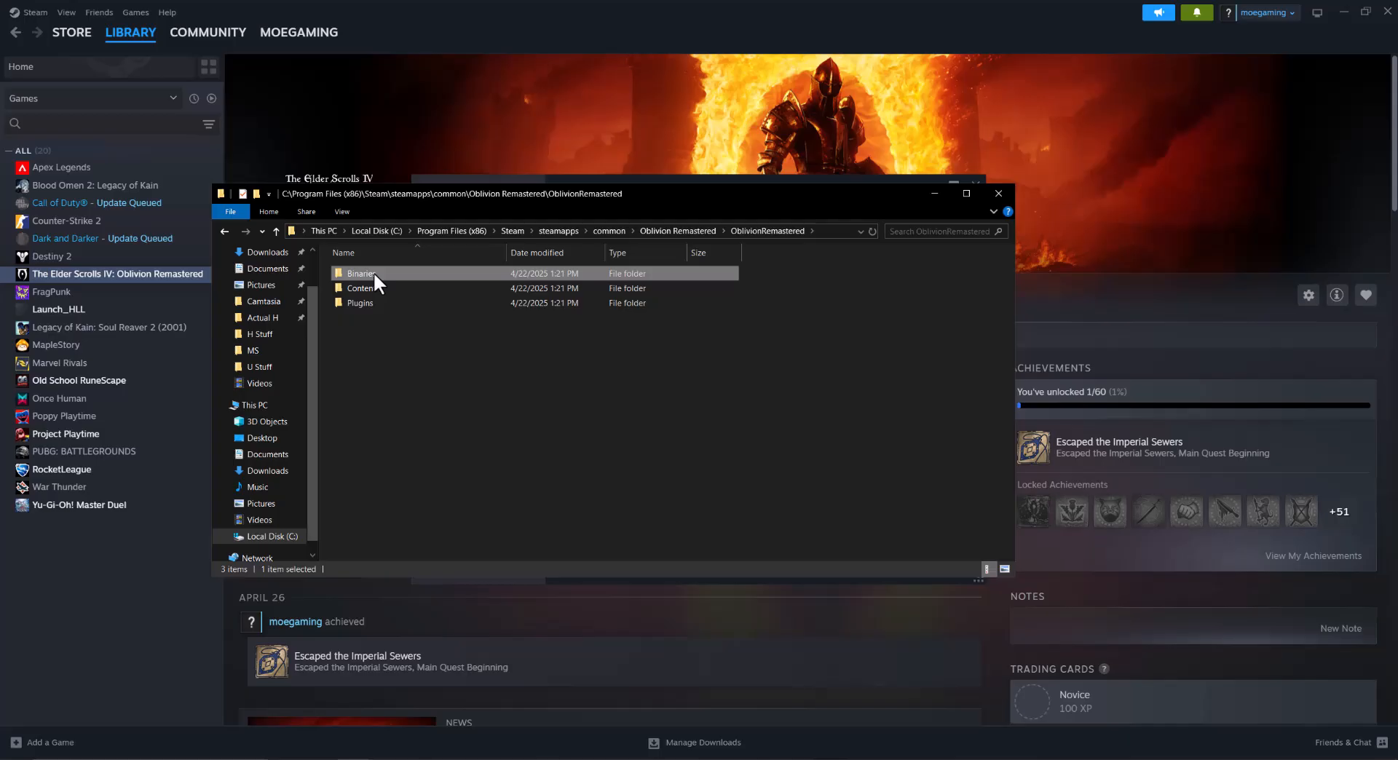
pyautogui.doubleClick(362, 274)
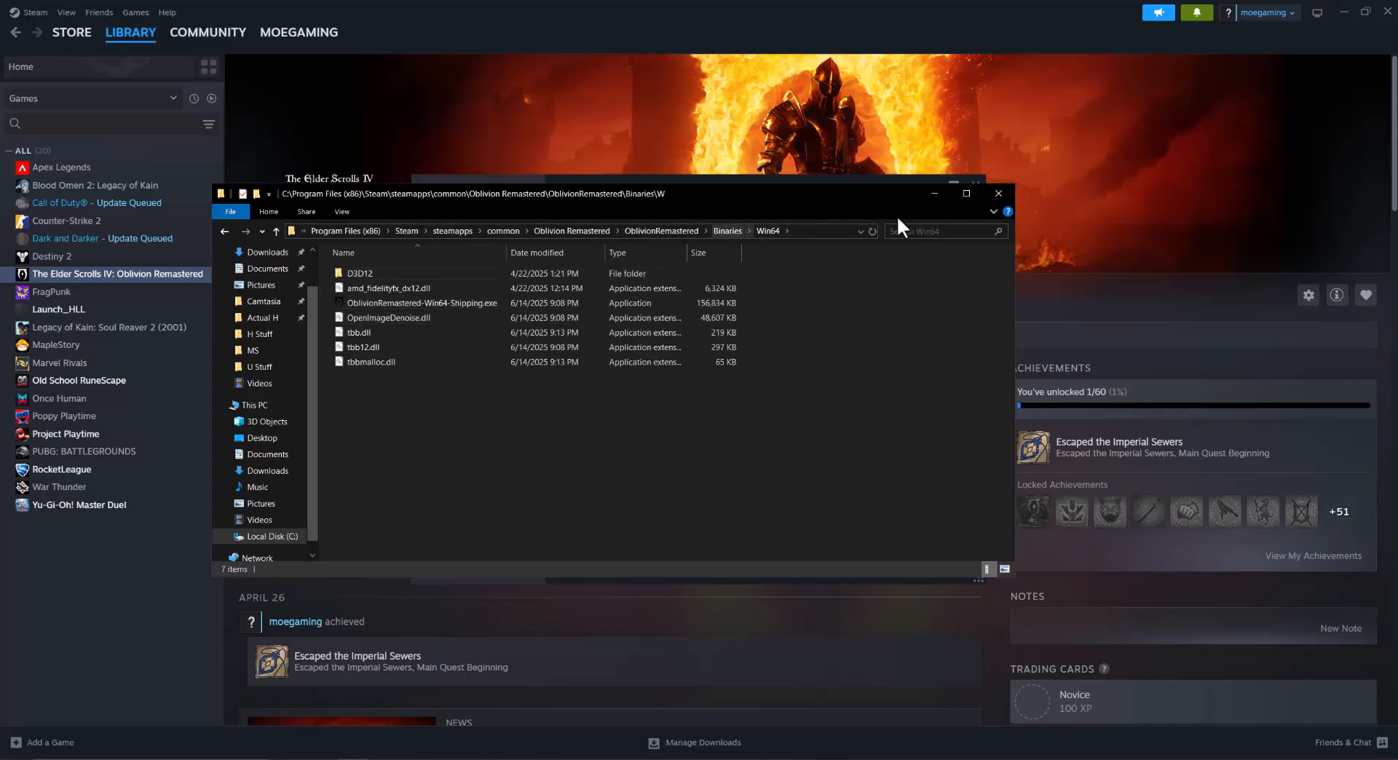
pyautogui.click(998, 194)
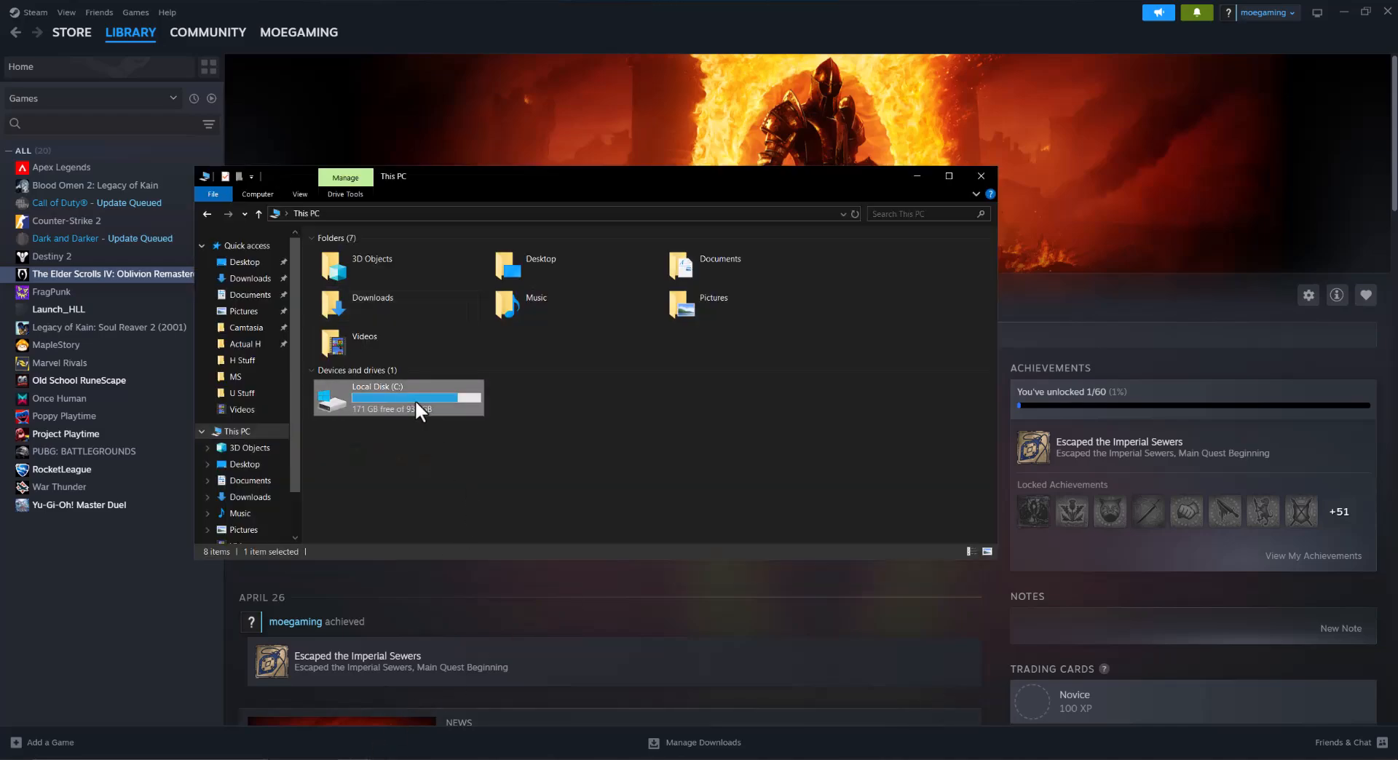
# Browse to C:\Windows\SysWOW64, then close File Explorer.
pyautogui.doubleClick(397, 398)
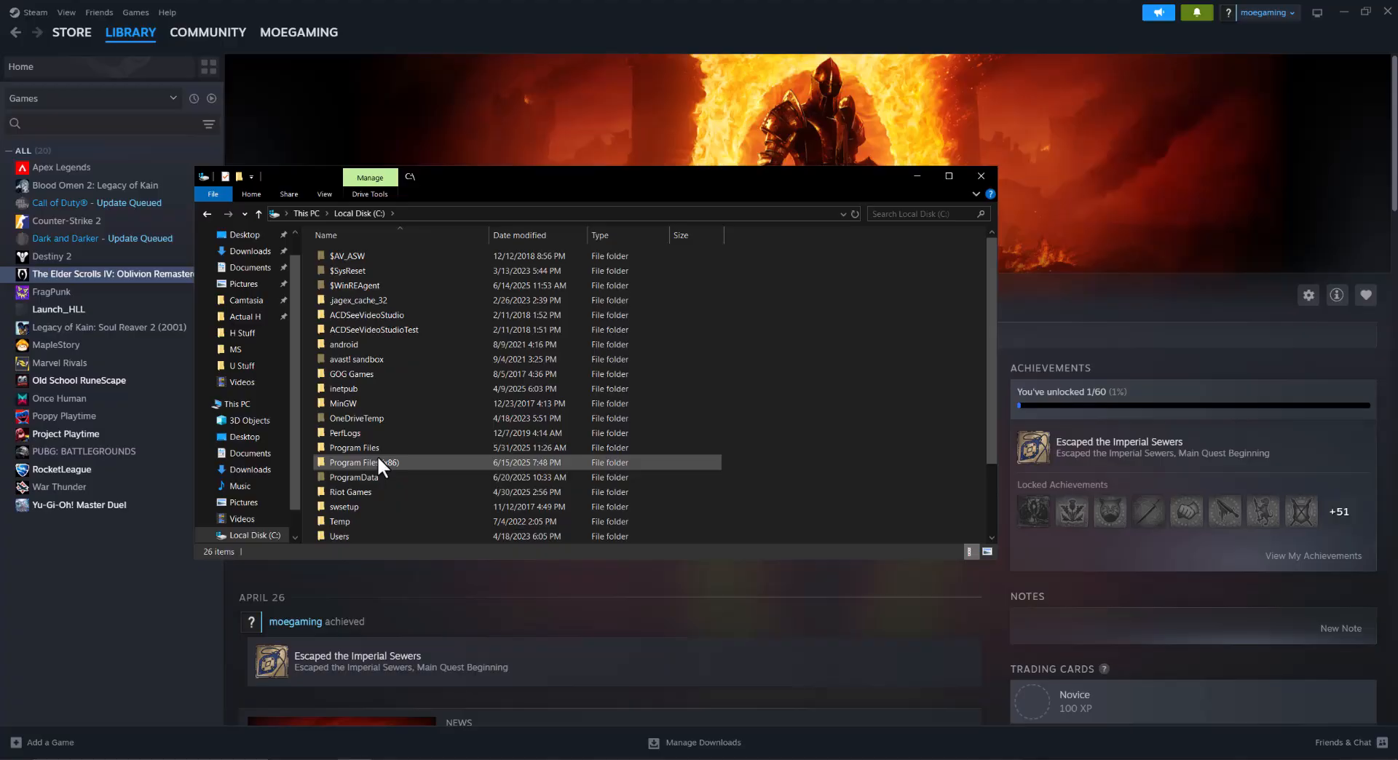
pyautogui.doubleClick(354, 447)
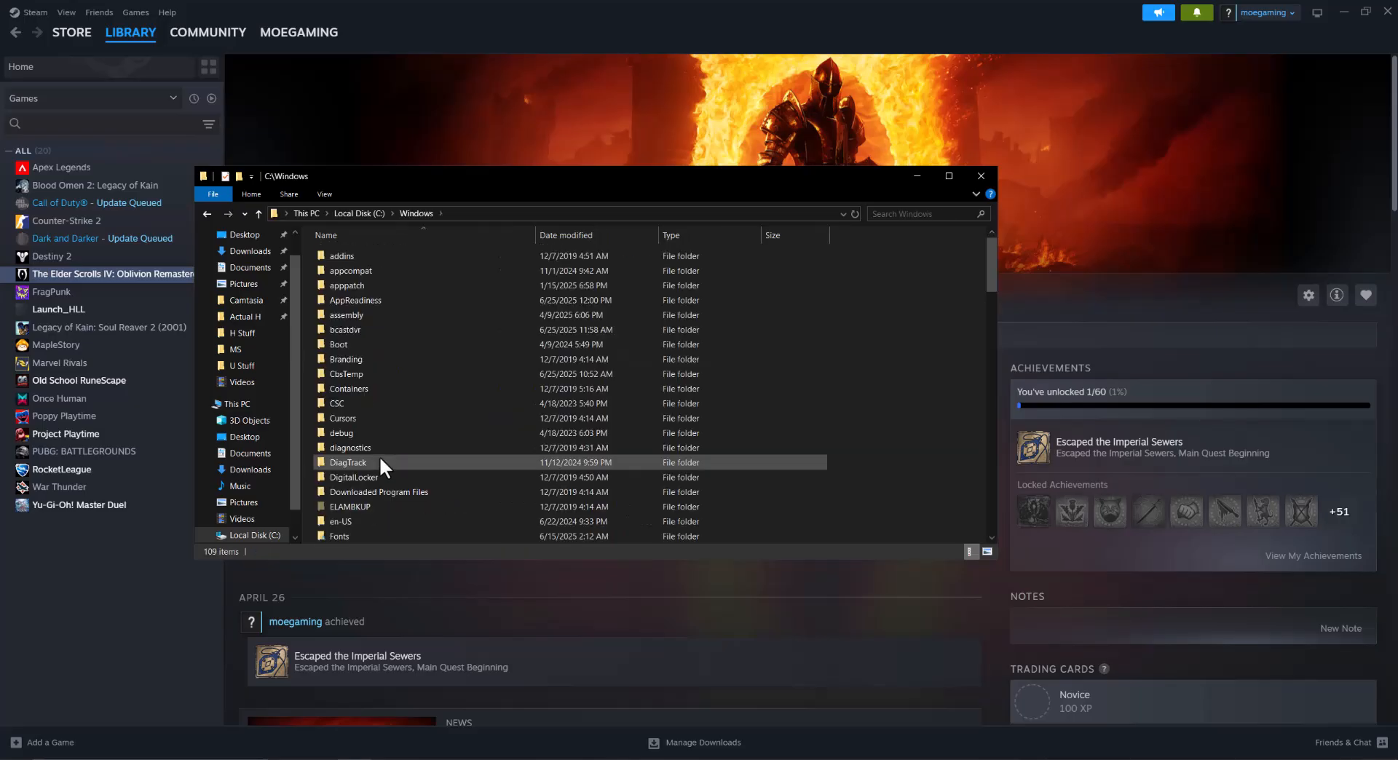
pyautogui.scroll(-3)
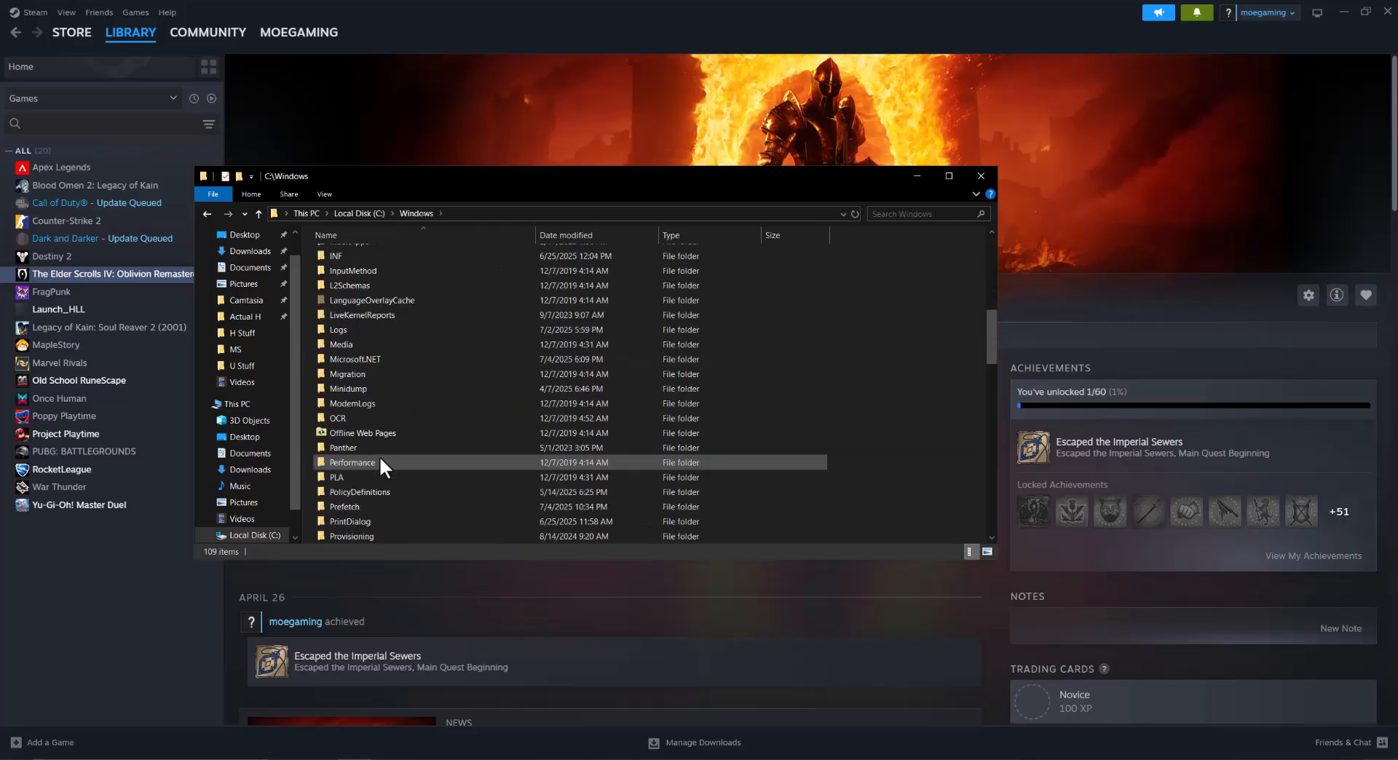
pyautogui.scroll(-3)
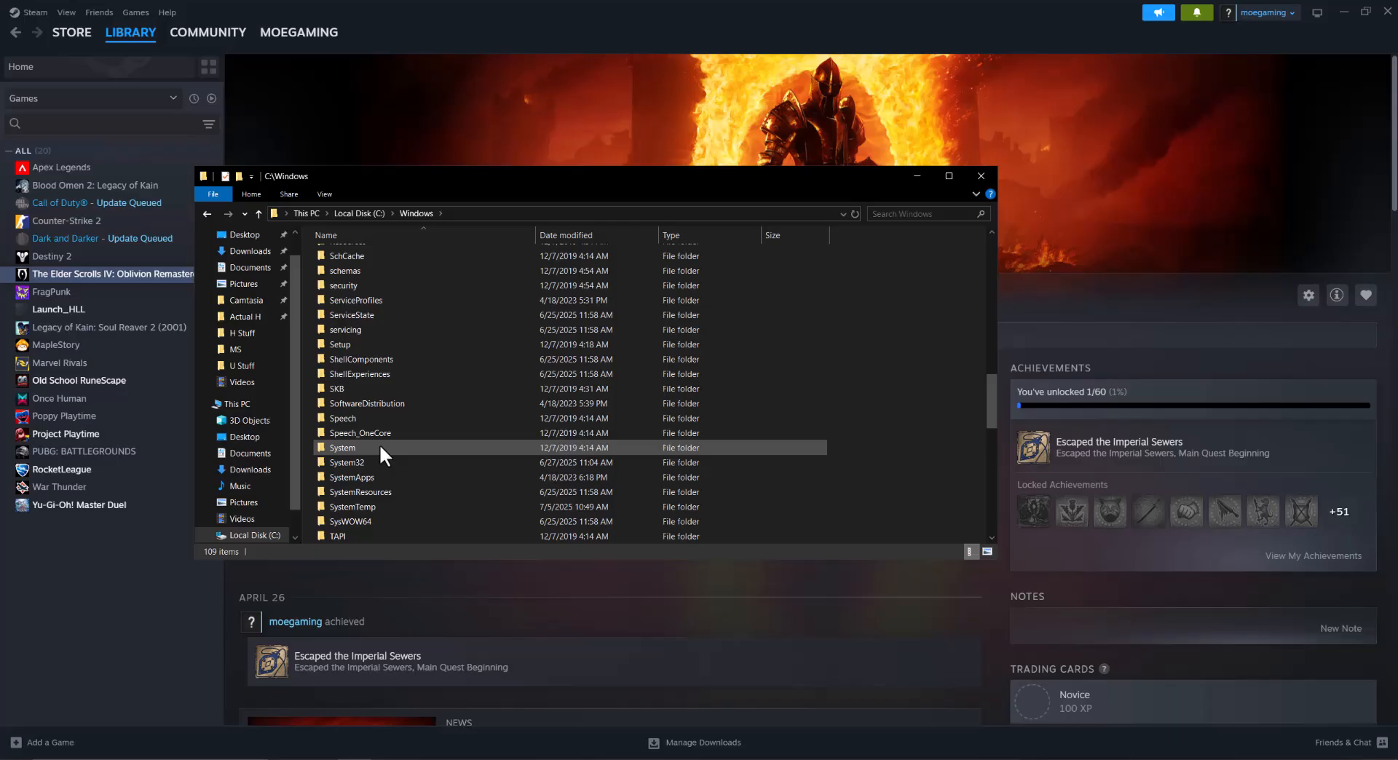
pyautogui.doubleClick(350, 522)
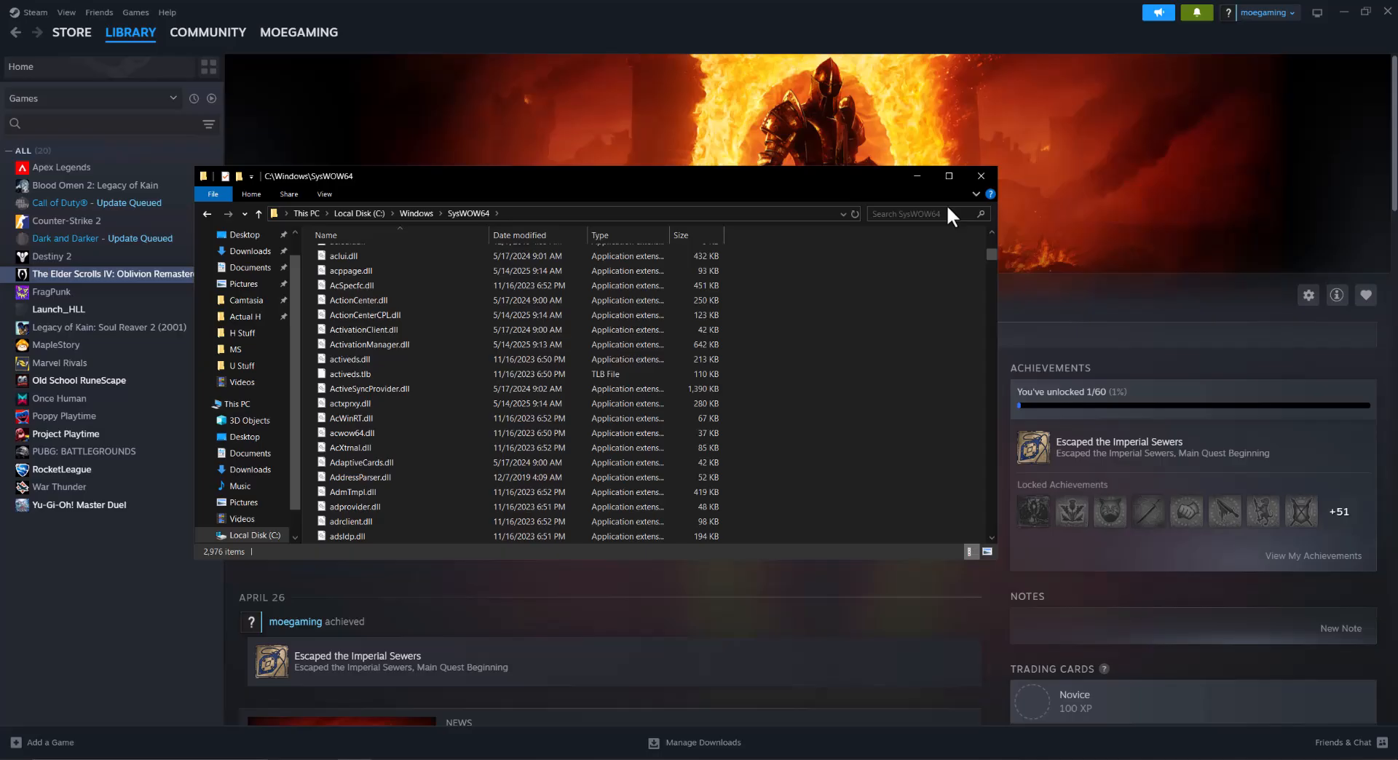
pyautogui.moveTo(980, 188)
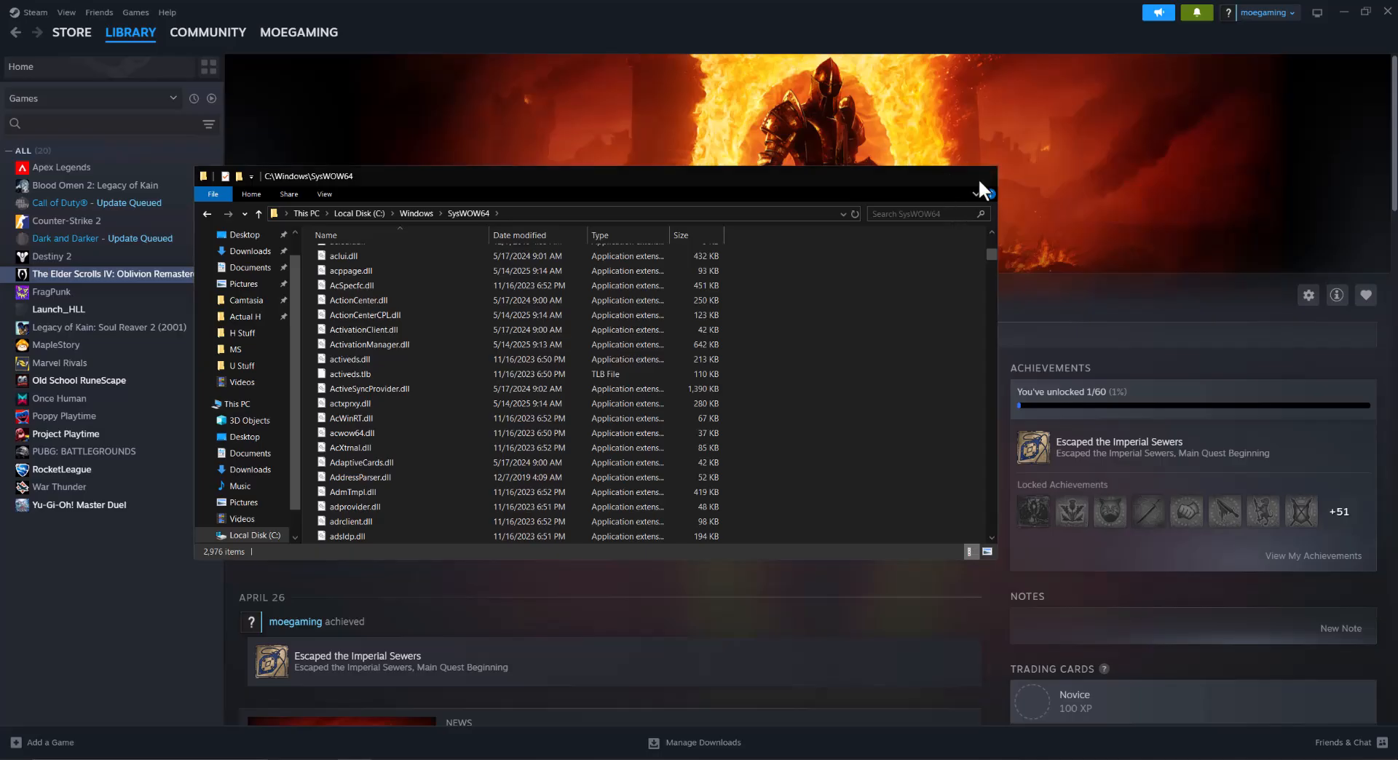
pyautogui.click(981, 188)
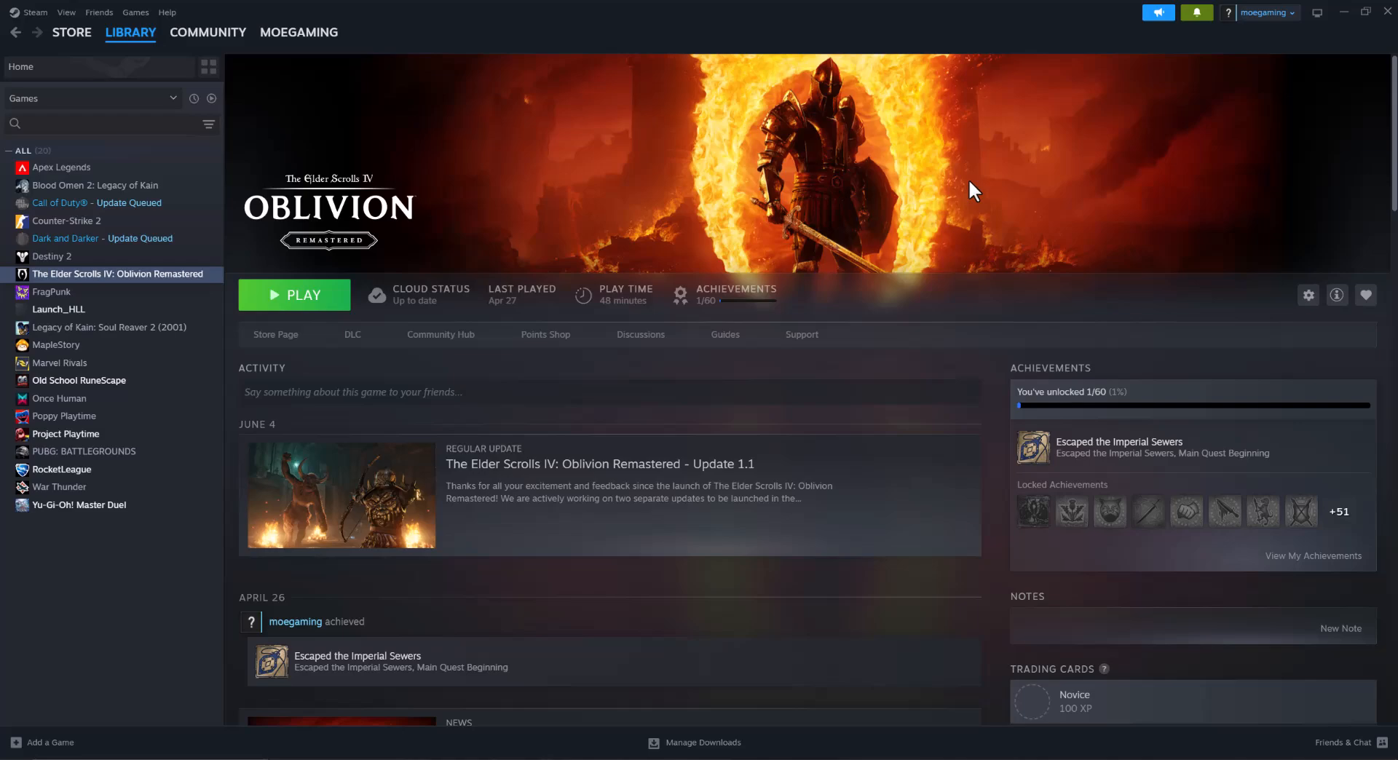